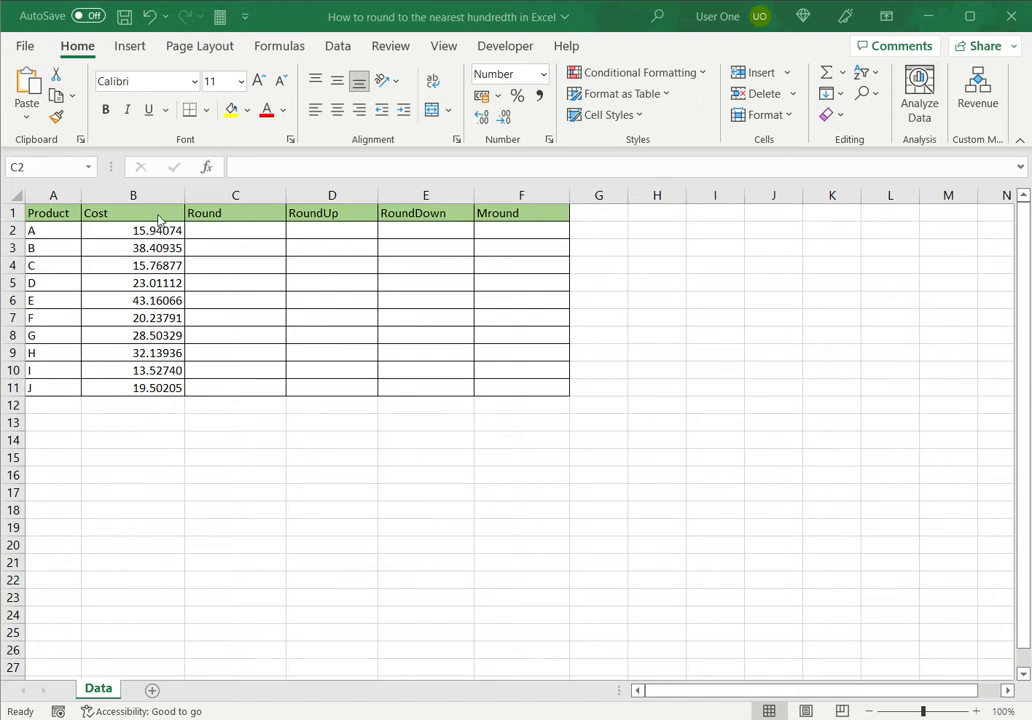
Step: Inspect product A's full unrounded cost in B2 and widen the Cost column
left_click(133, 230)
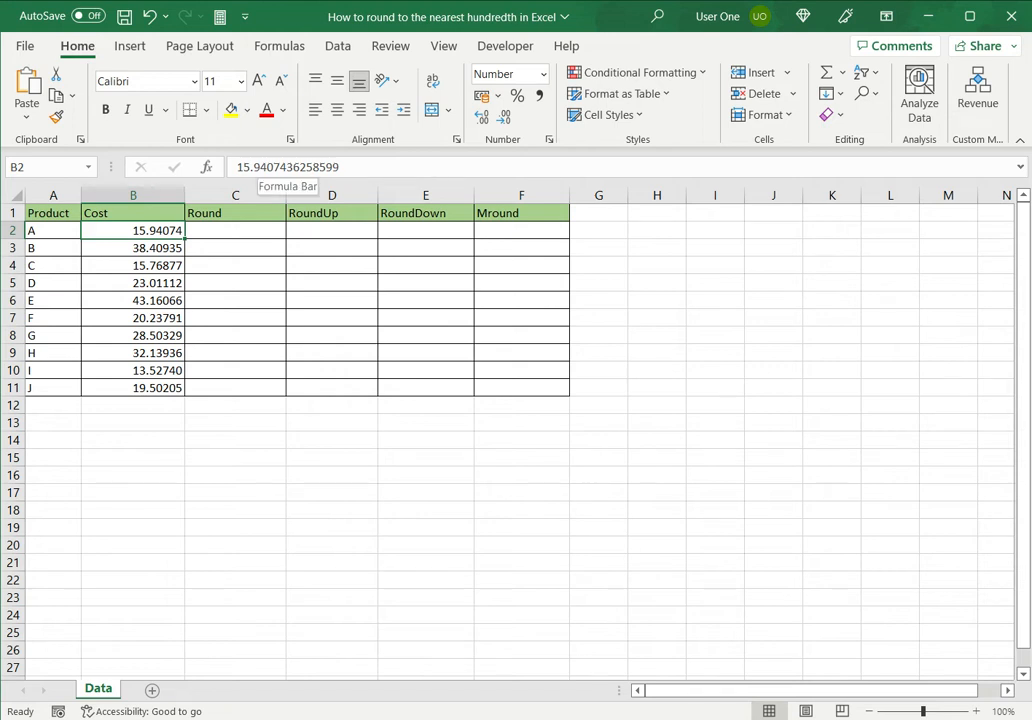
left_click_drag(184, 194, 212, 194)
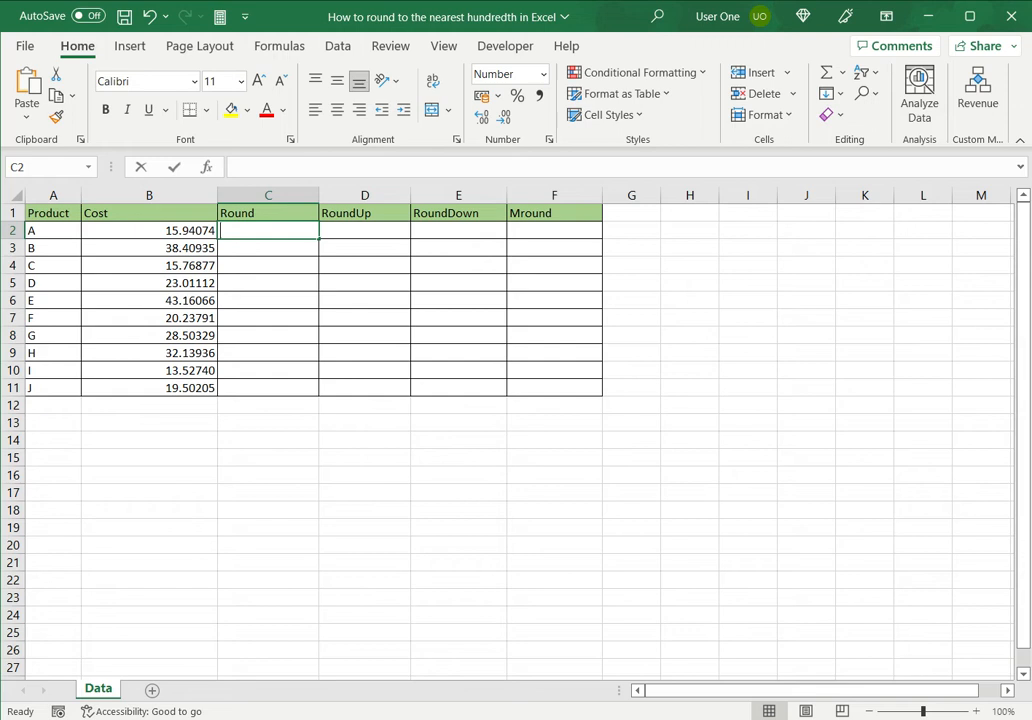
Step: Enter =ROUND(B2,2) in C2 to round product A's cost to two decimals
type("=round(B2")
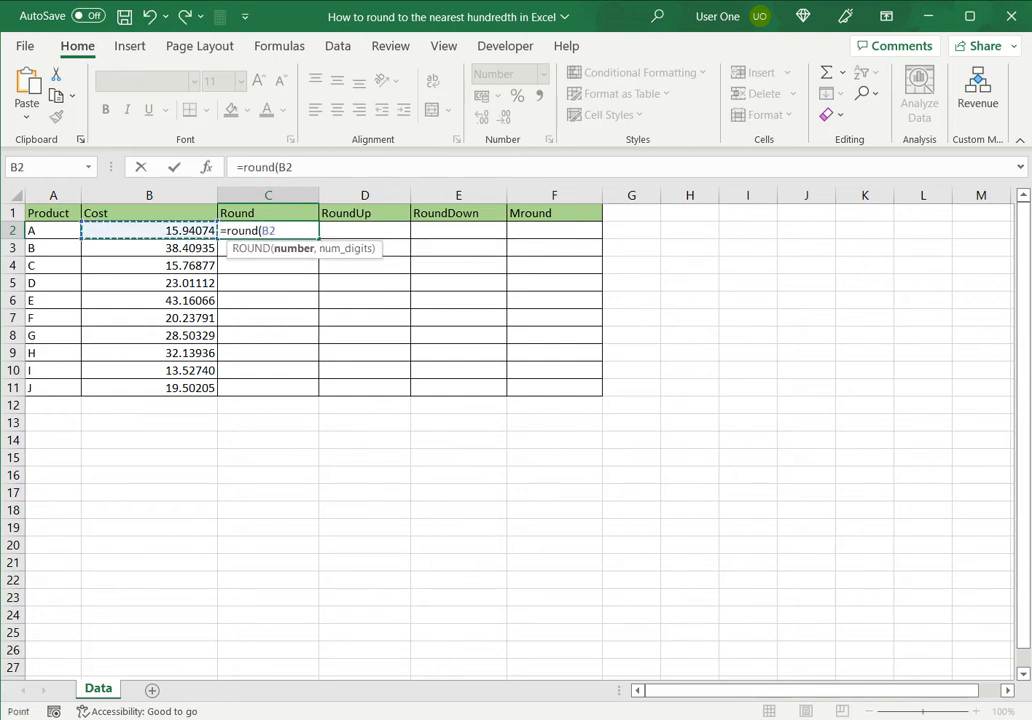
type(",")
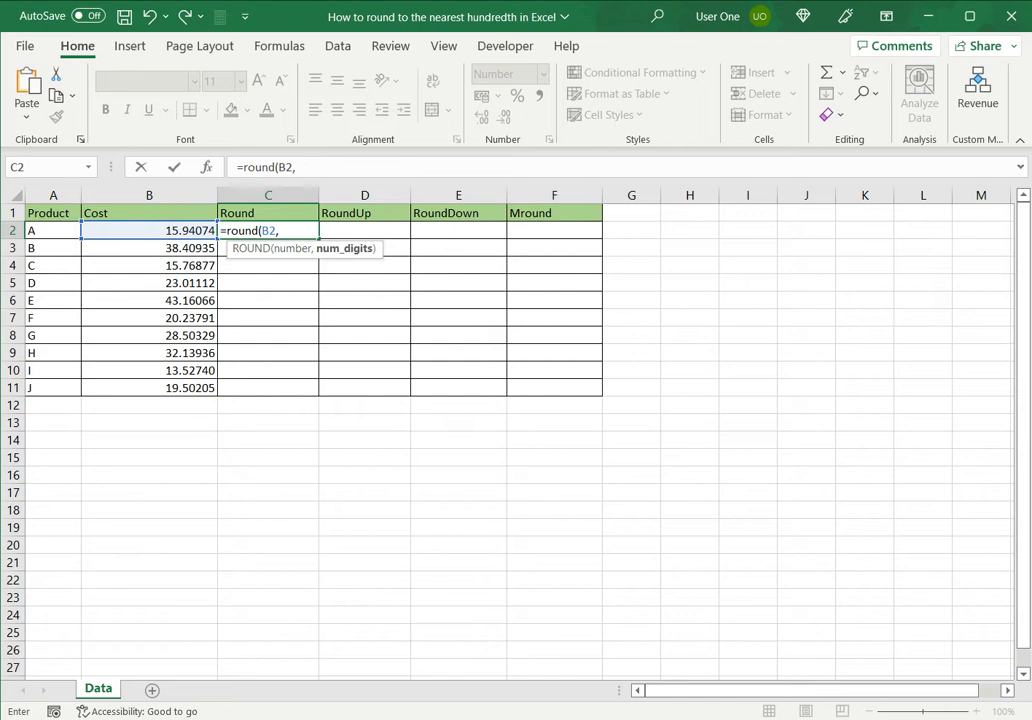
type("2)")
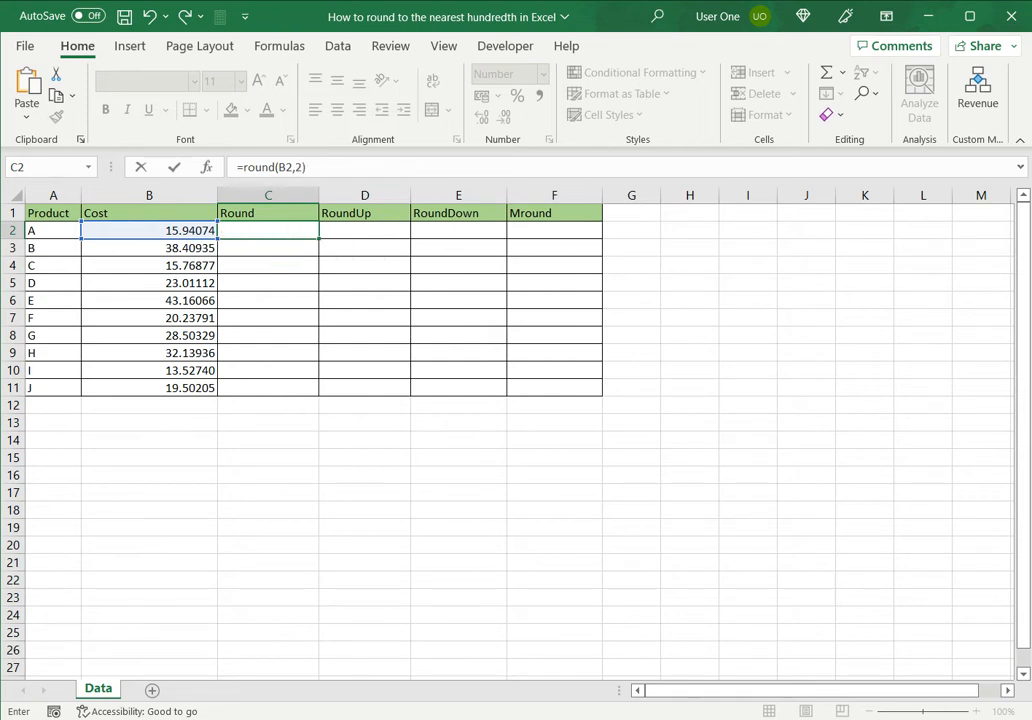
key("Return")
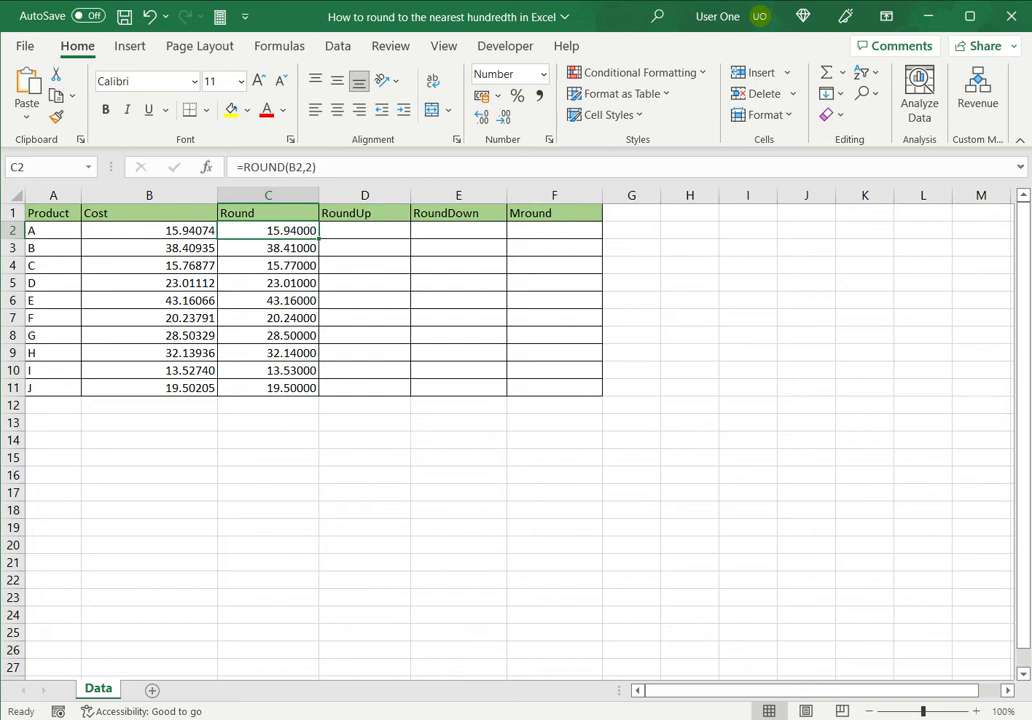
left_click(364, 230)
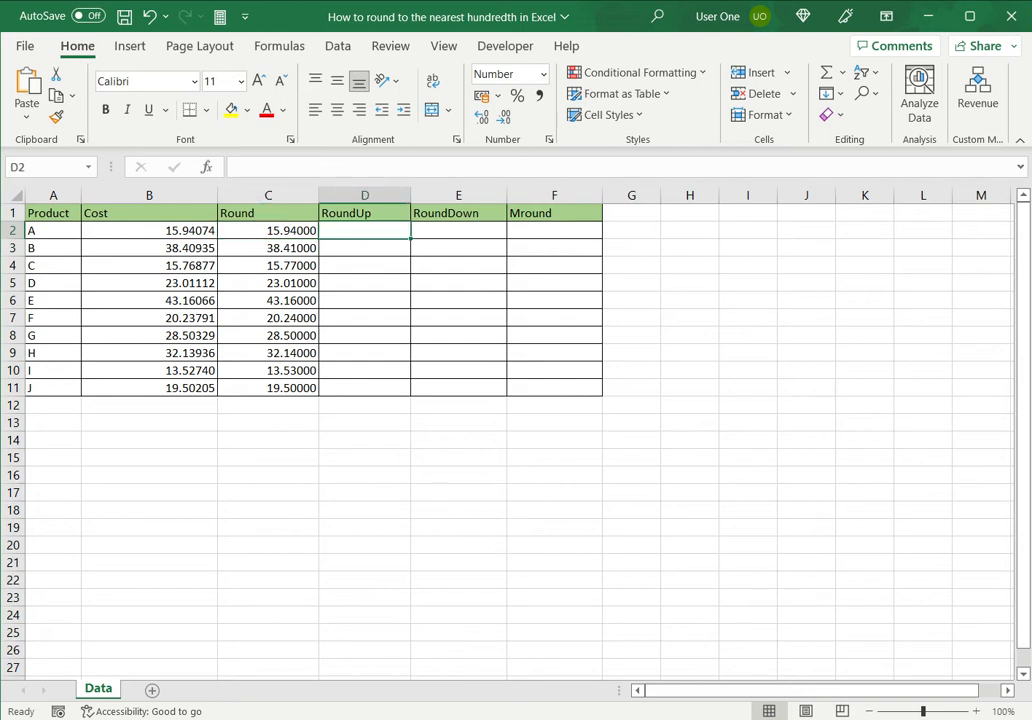
Step: Enter =ROUNDUP(B2,2) in D2 to round product A's cost up to two decimals
type("=roundup(")
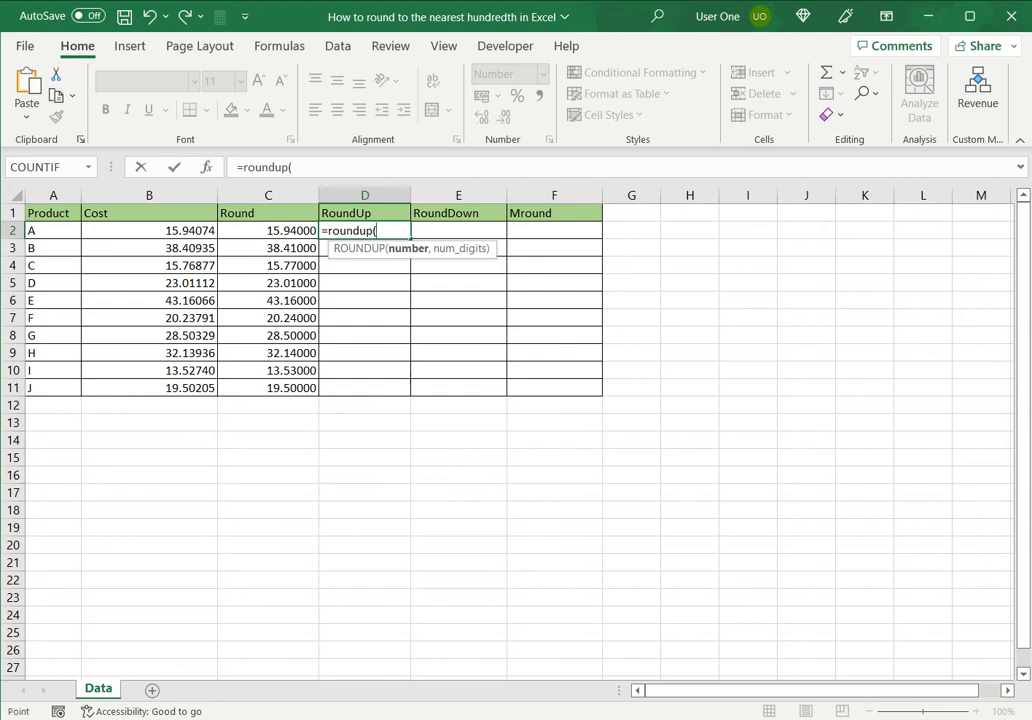
type("B2,2")
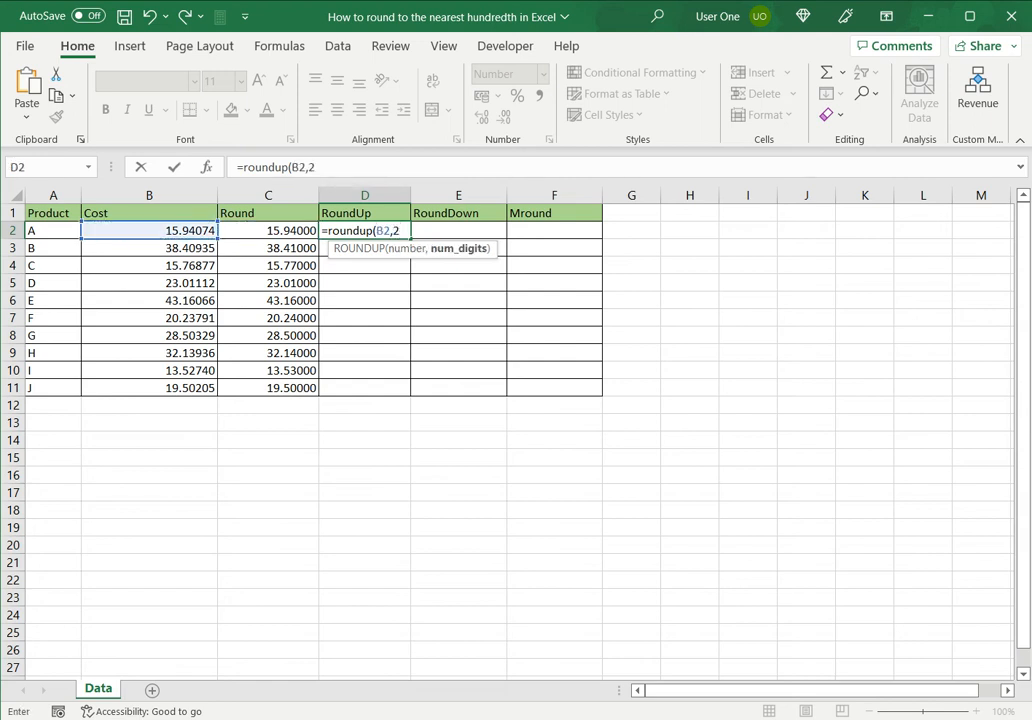
type(")")
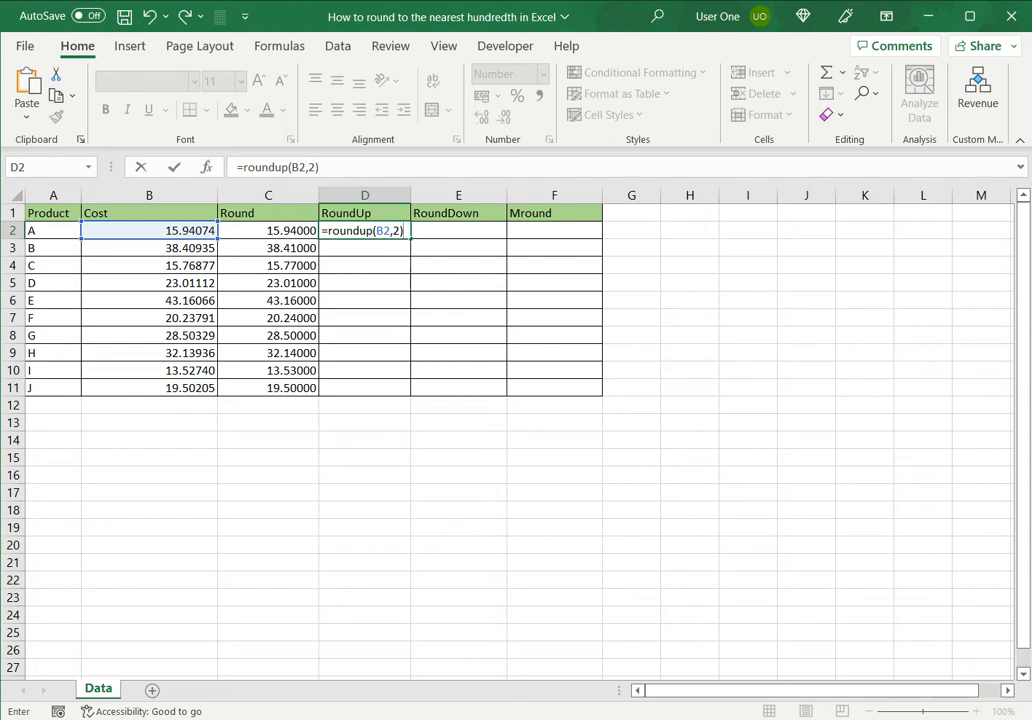
key("Return")
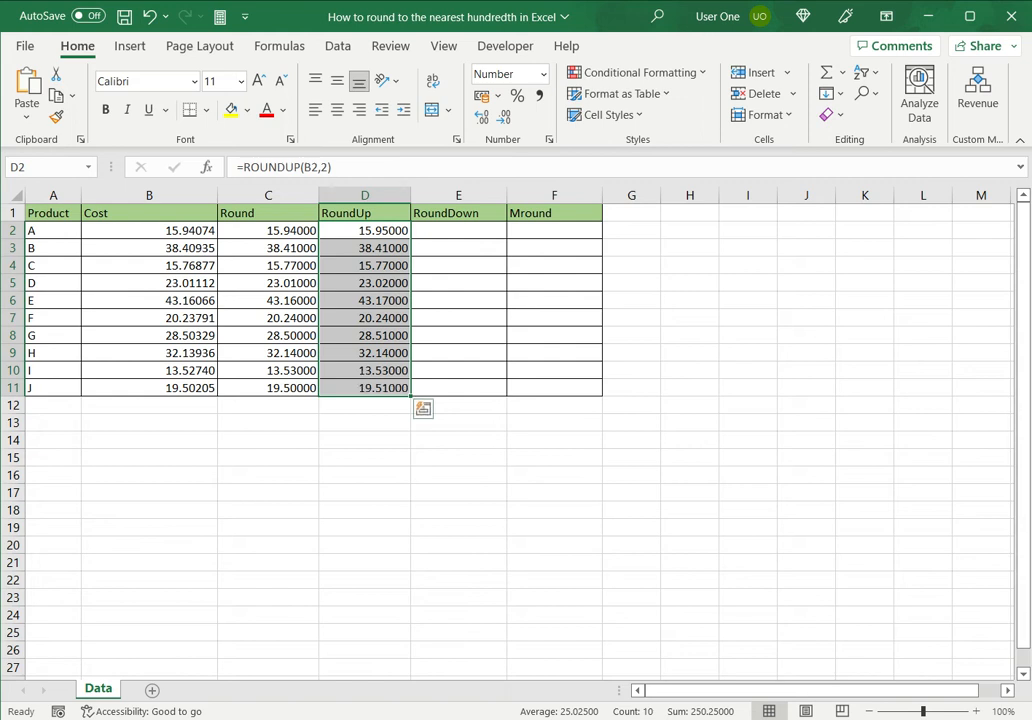
Step: Enter =ROUNDDOWN(B2,2) in E2 to round product A's cost down to two decimals
left_click(458, 230)
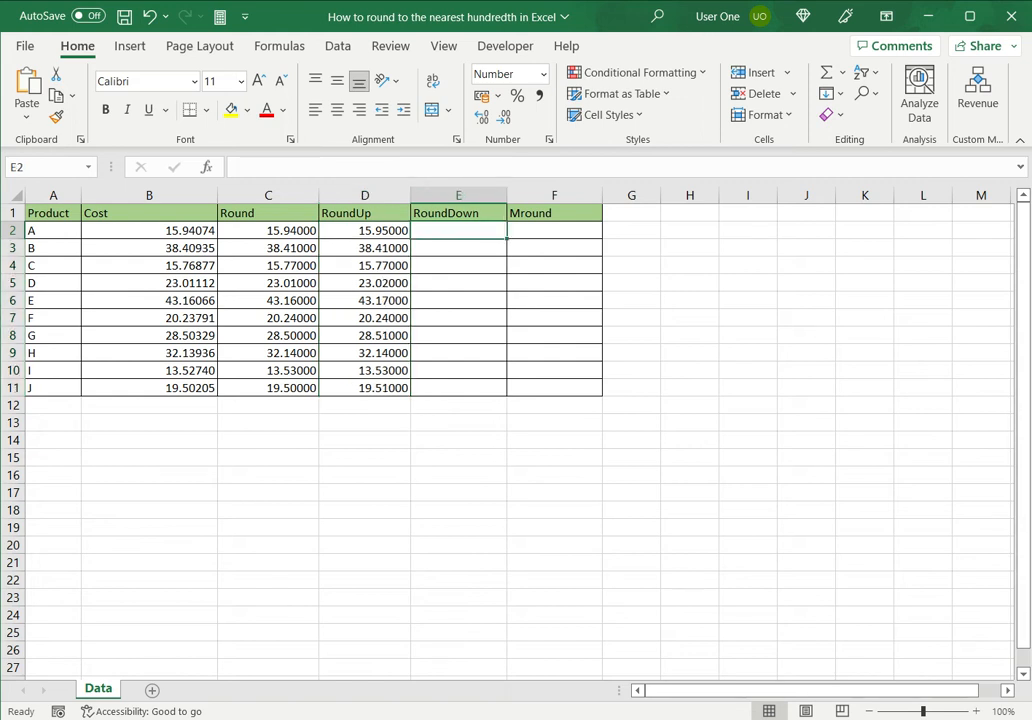
type("=rounddown(B2,")
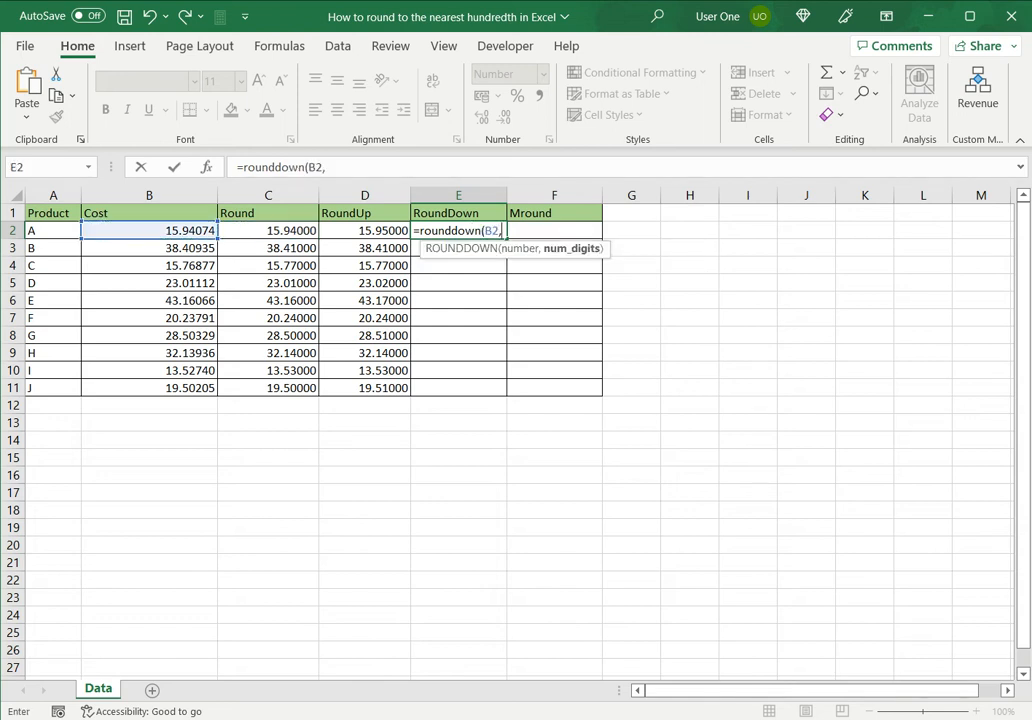
type("2)")
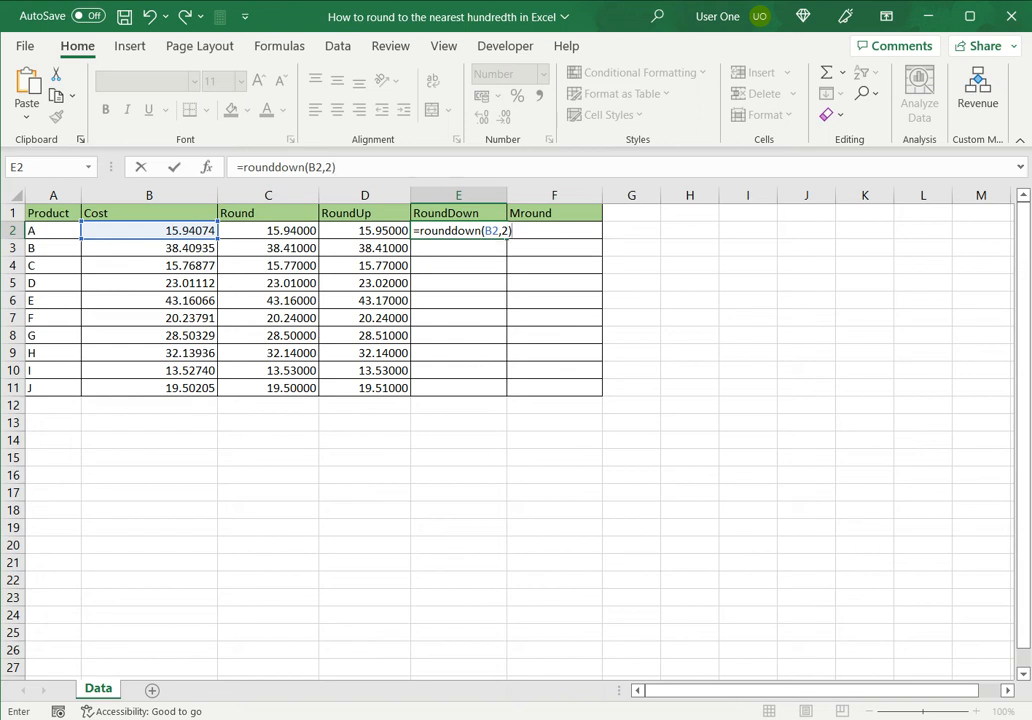
key("Return")
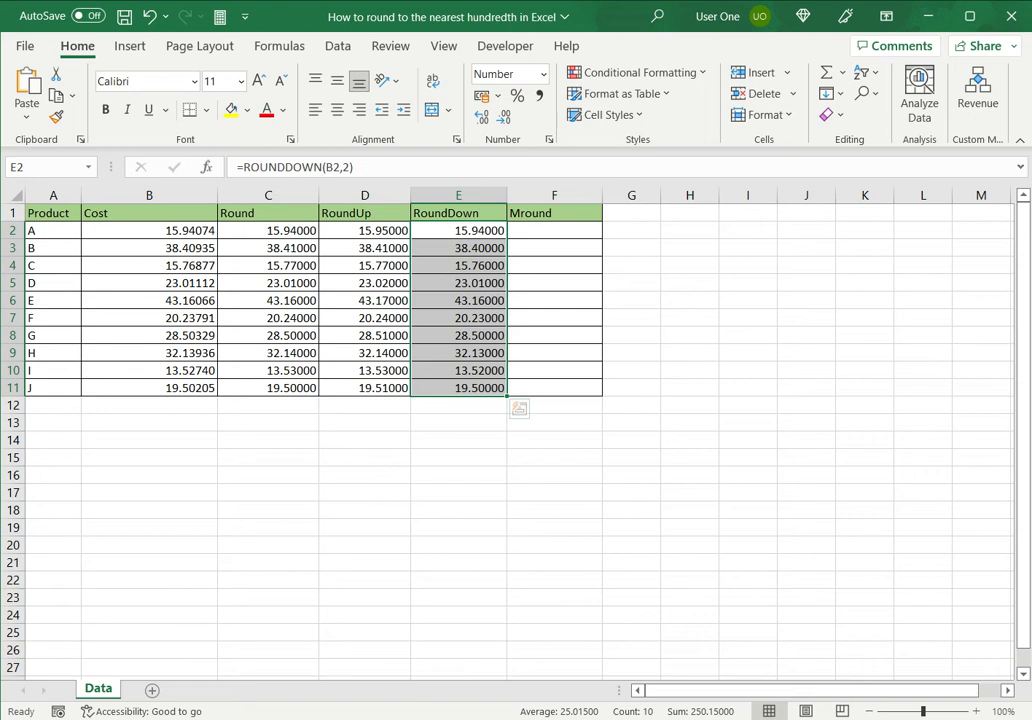
left_click(554, 230)
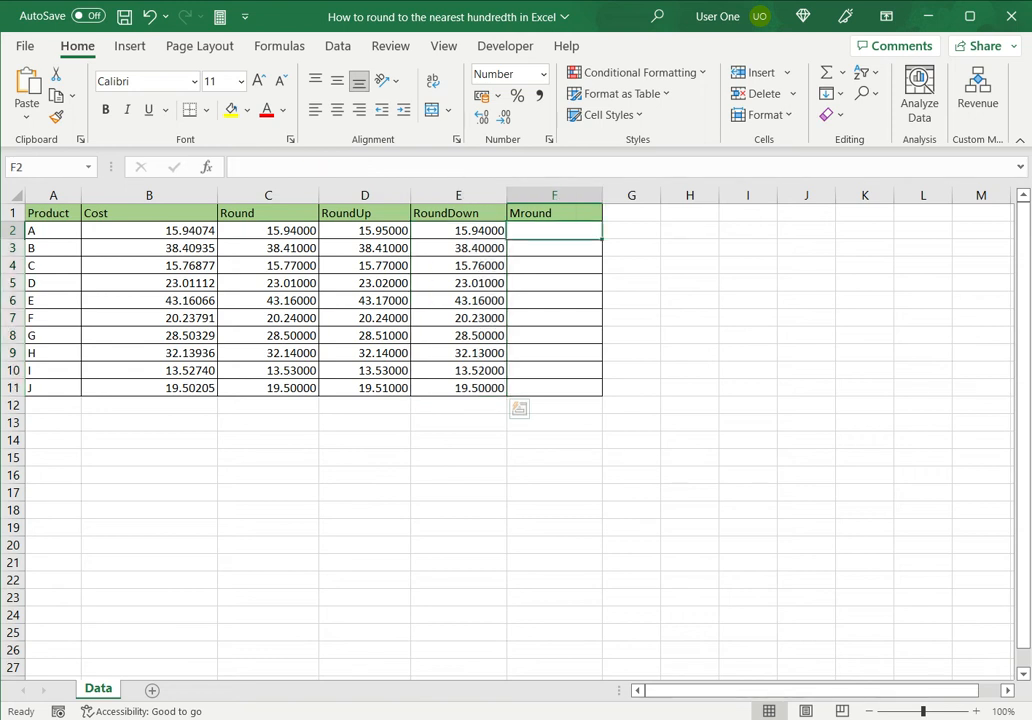
Step: Enter =MROUND(B2,0.02) in F2, showing 15.94000, and recheck the formula
type("=mround(B2,")
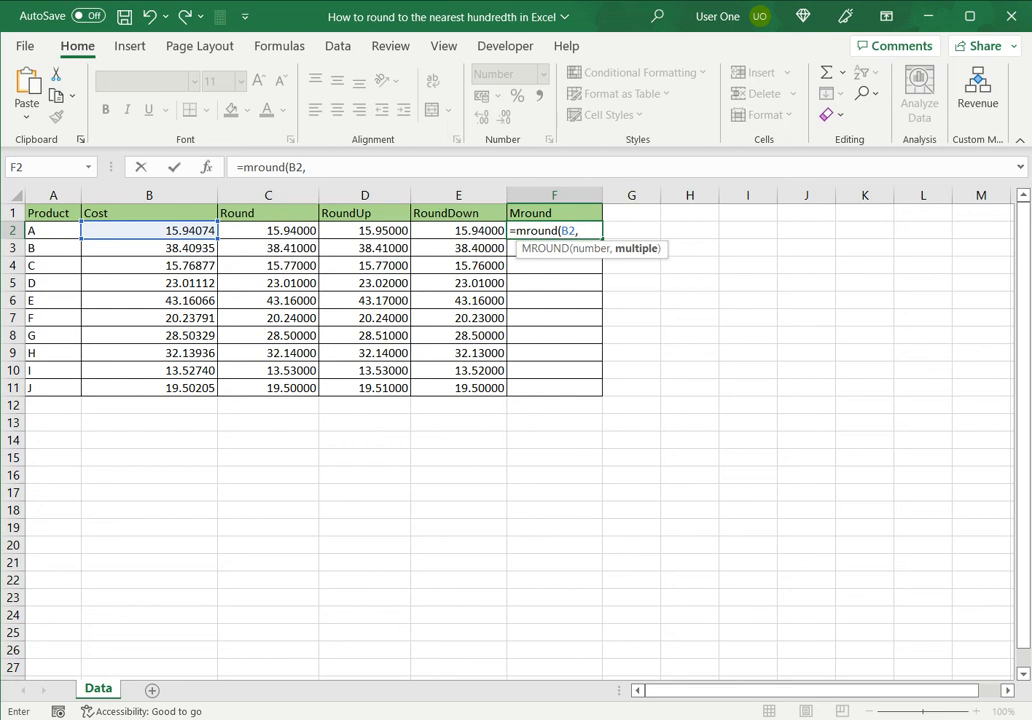
type("0")
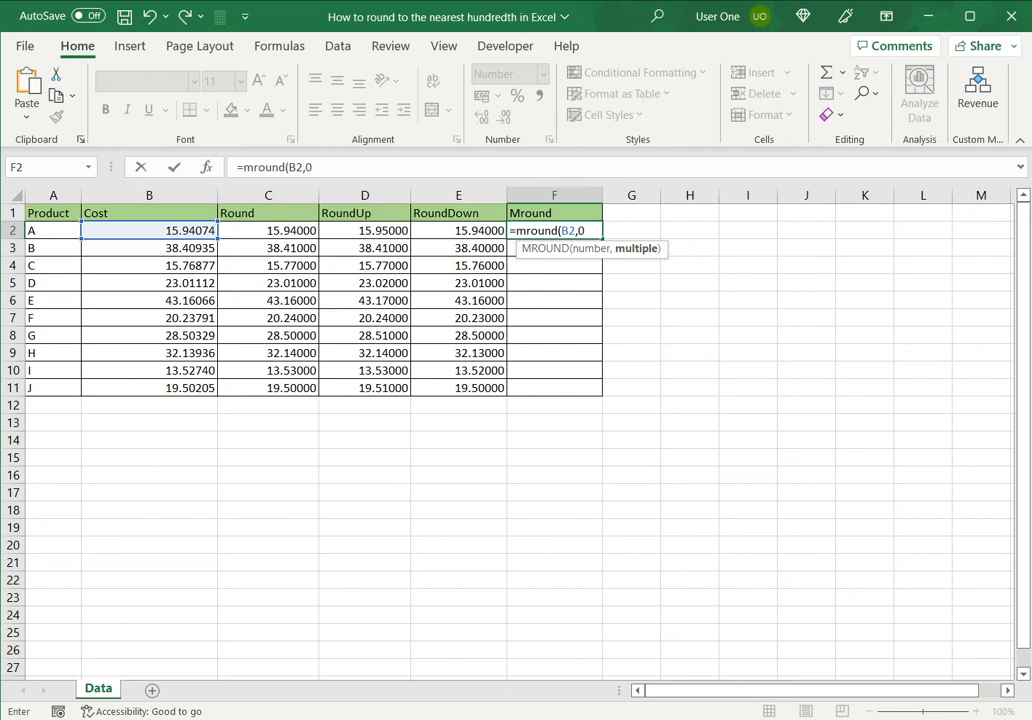
type(".0")
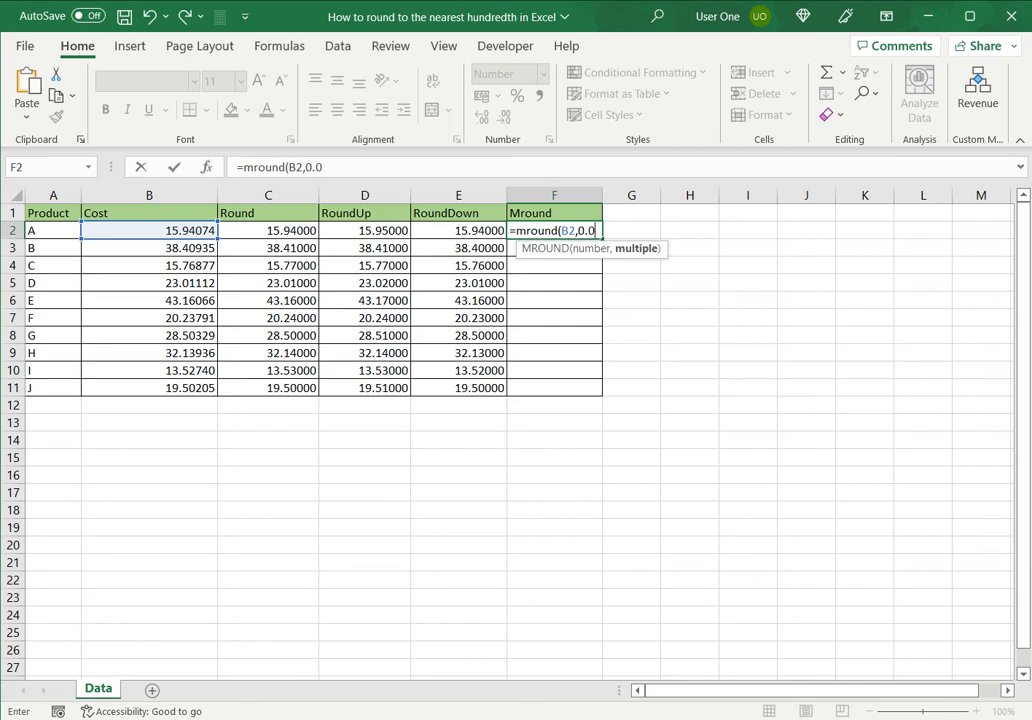
type("2)")
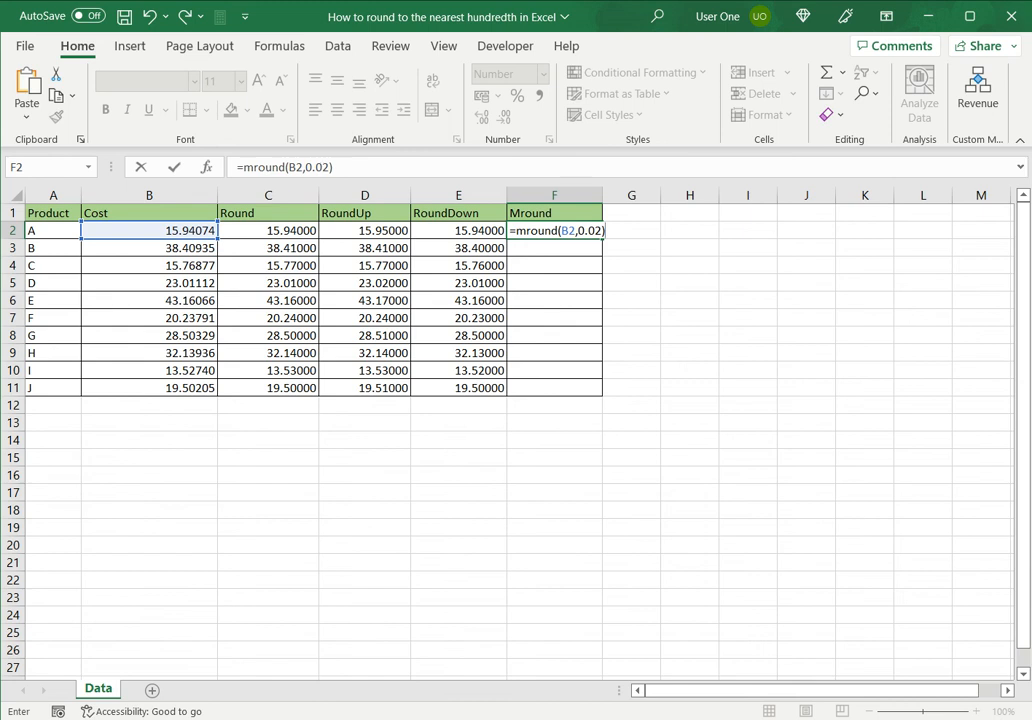
key("Return")
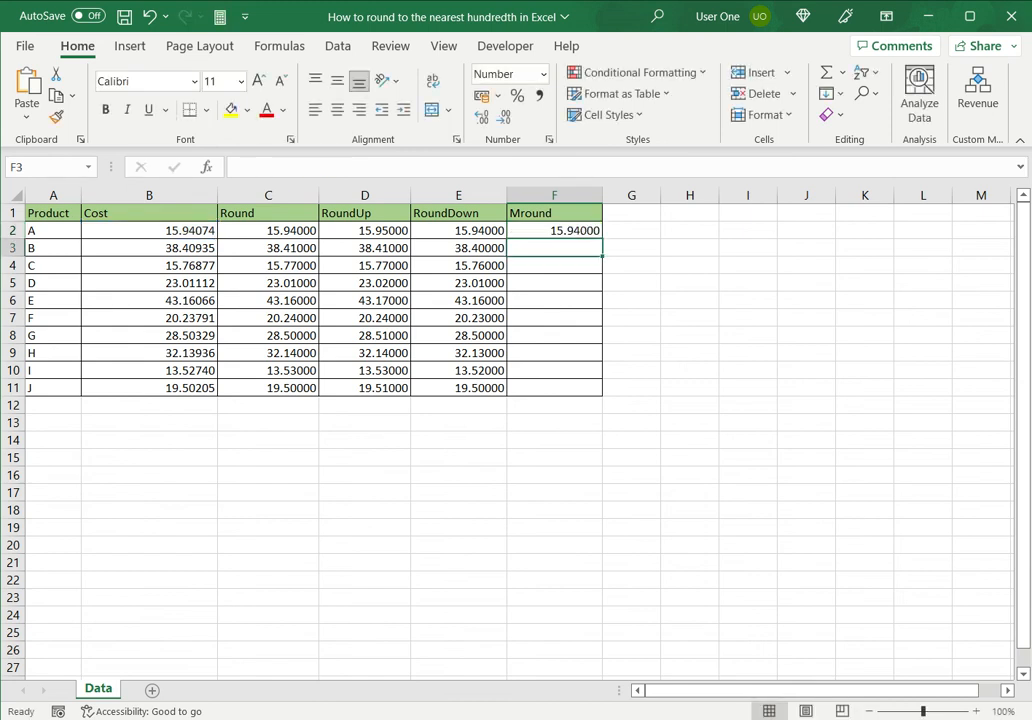
left_click(554, 230)
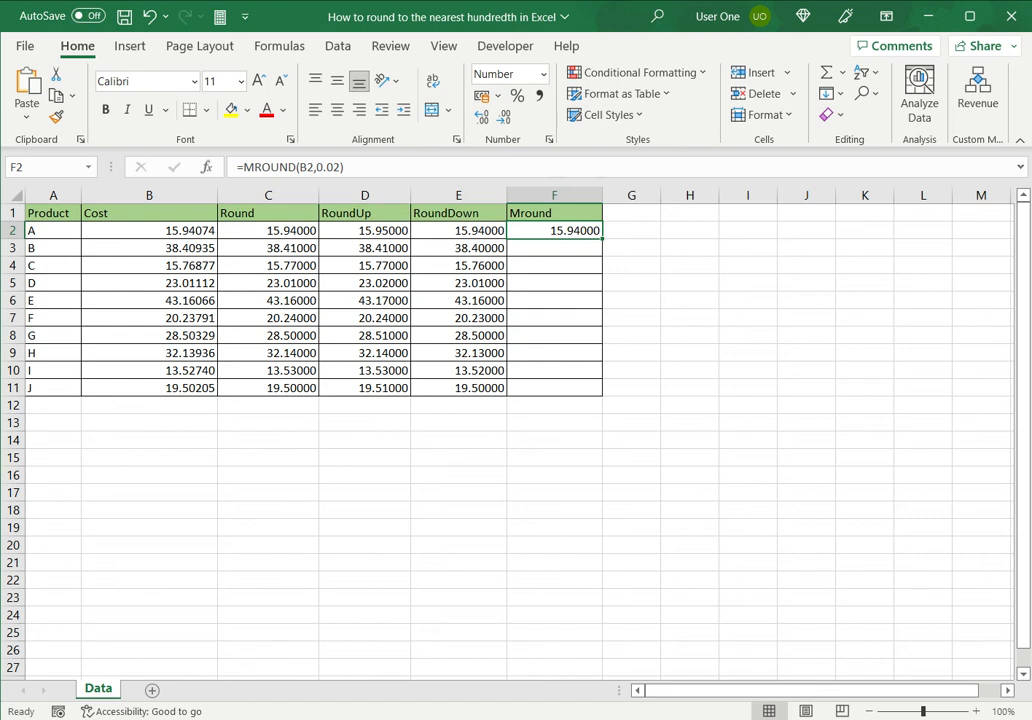